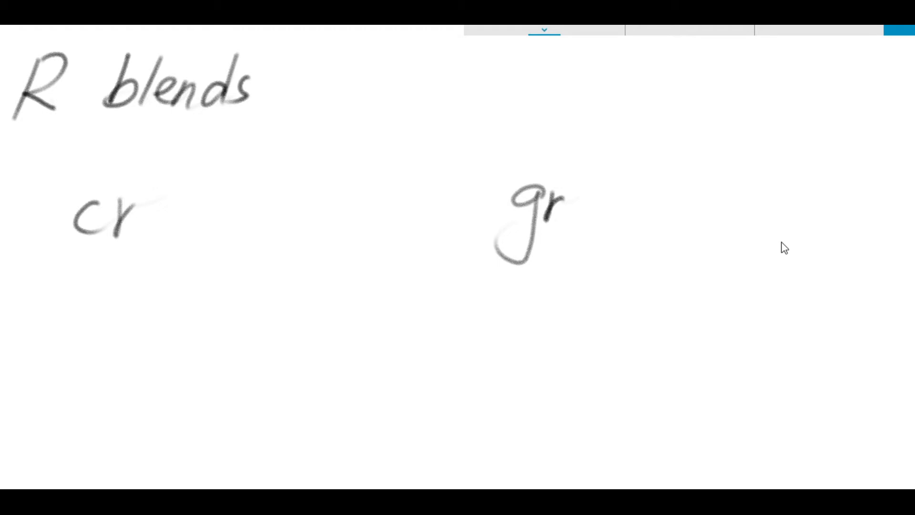
# - Highlight the 'cr' and 'gr' headings in yellow
pyautogui.moveTo(52, 216); pyautogui.dragTo(146, 207)
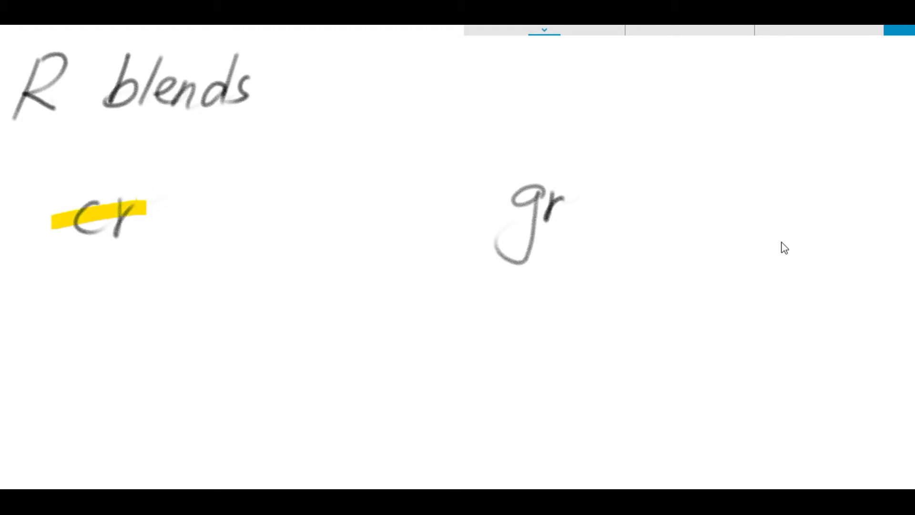
pyautogui.moveTo(495, 221); pyautogui.dragTo(572, 222)
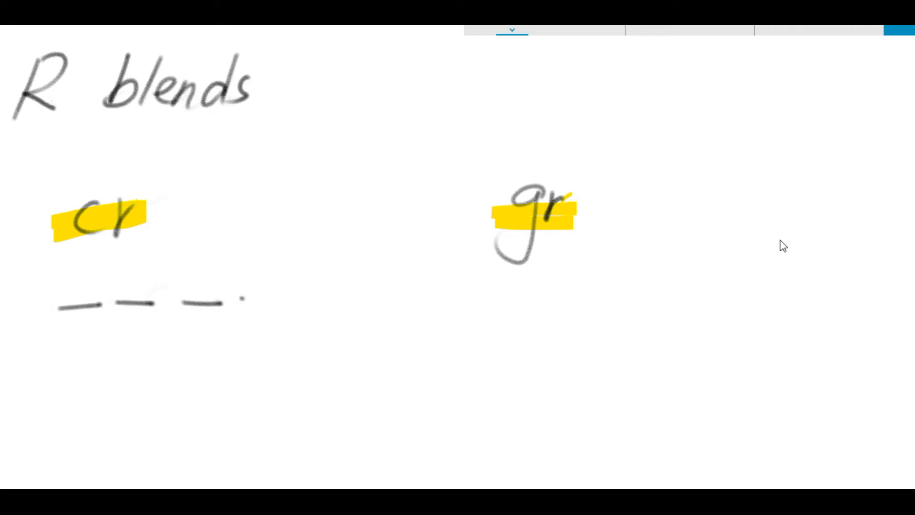
# - Add blank lines under 'cr' and write 'crack' on them with a red 'a'
pyautogui.moveTo(245, 298); pyautogui.dragTo(339, 297)
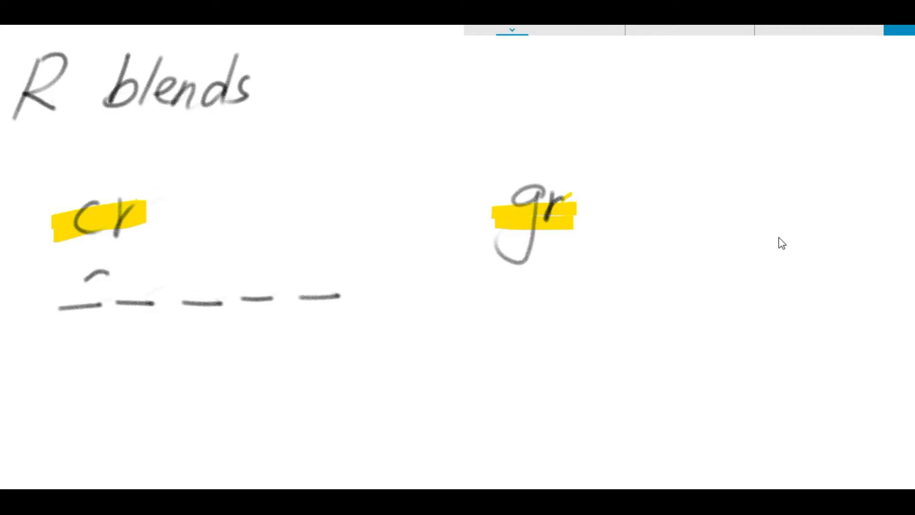
pyautogui.moveTo(82, 286); pyautogui.dragTo(148, 298)
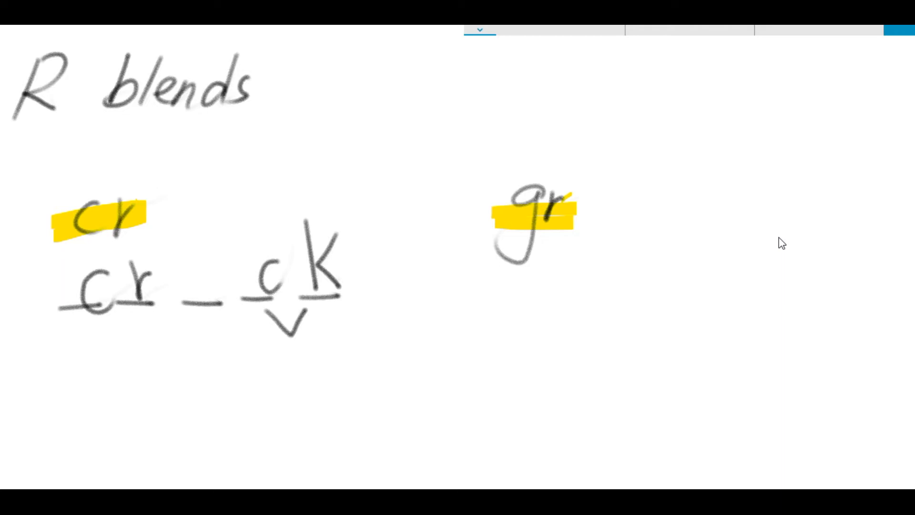
pyautogui.moveTo(221, 268); pyautogui.dragTo(187, 303)
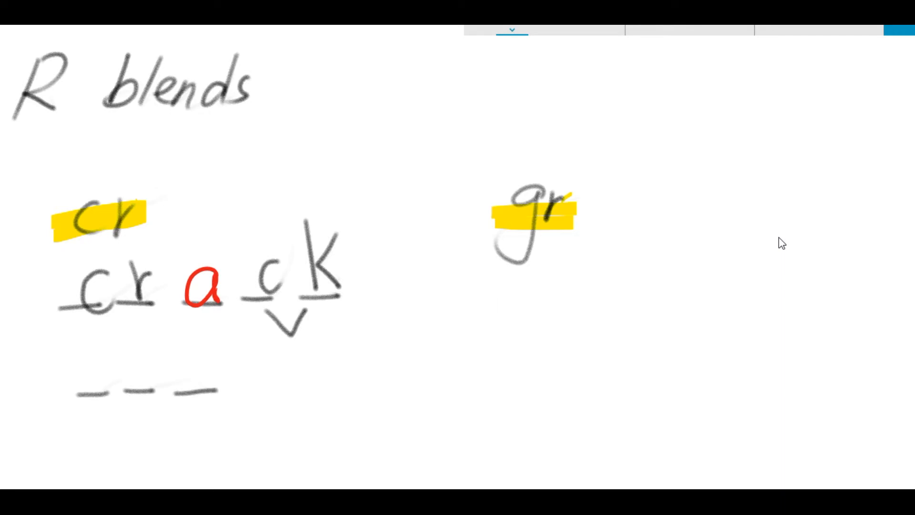
# - Write 'craft' on the next row and highlight that row in yellow
pyautogui.moveTo(234, 388); pyautogui.dragTo(332, 382)
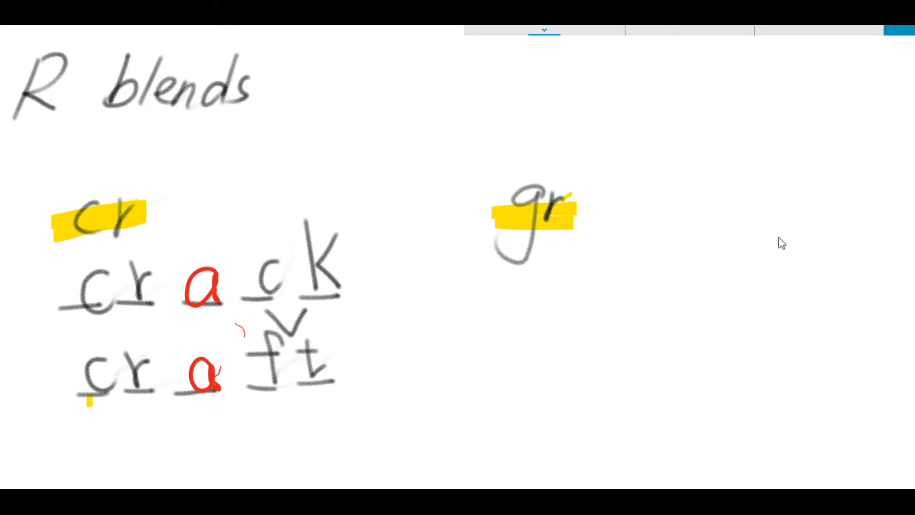
pyautogui.moveTo(88, 400); pyautogui.dragTo(335, 379)
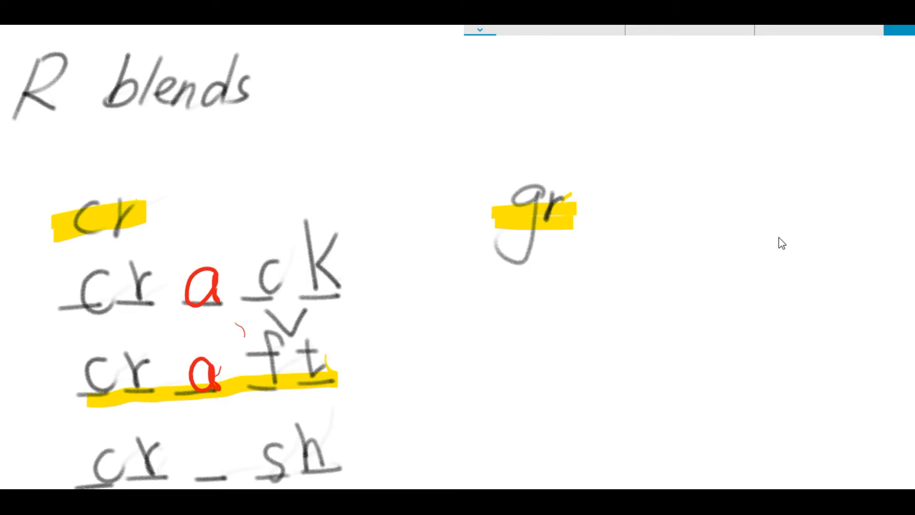
# - Highlight the 'crack' and 'crash' rows in yellow and draw blank lines under 'gr'
pyautogui.moveTo(198, 444); pyautogui.dragTo(222, 473)
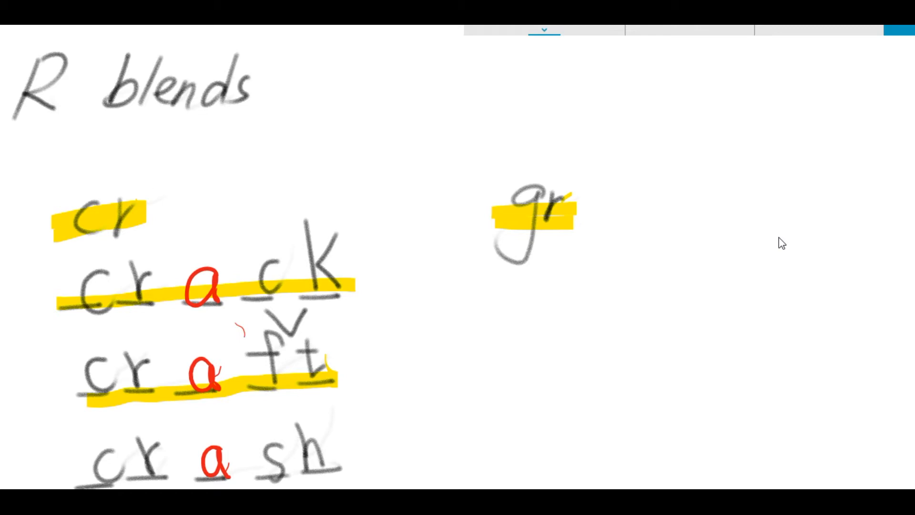
pyautogui.moveTo(170, 361); pyautogui.dragTo(336, 291)
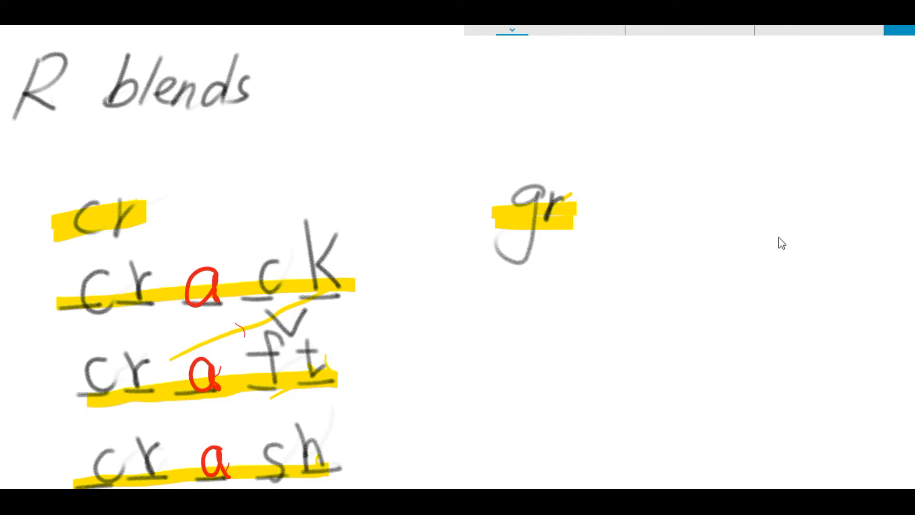
pyautogui.moveTo(545, 297); pyautogui.dragTo(592, 296)
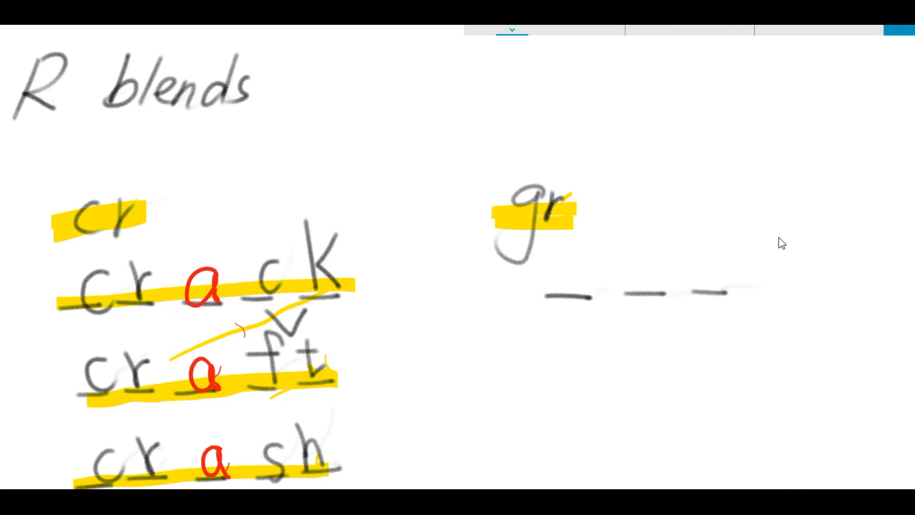
# - Write 'grab' with a red 'a', highlight it yellow, and add blanks below
pyautogui.moveTo(747, 290); pyautogui.dragTo(794, 290)
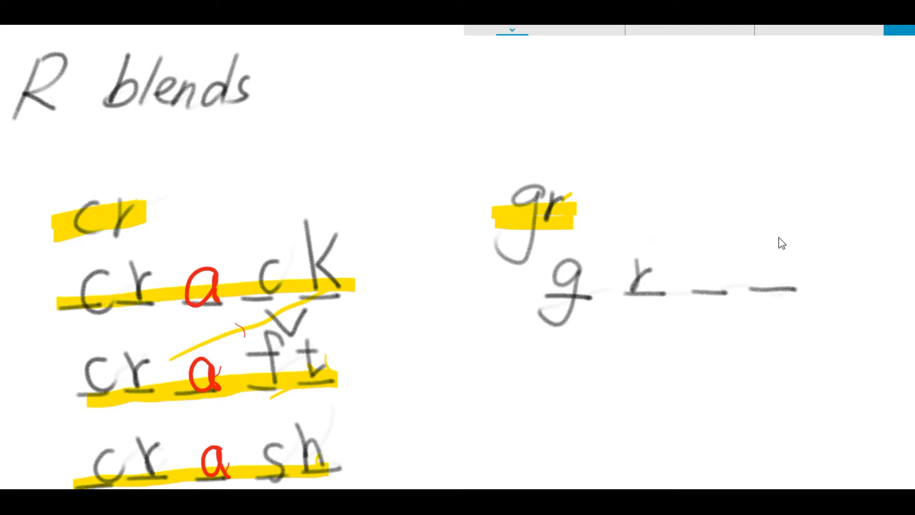
pyautogui.moveTo(746, 240); pyautogui.dragTo(771, 291)
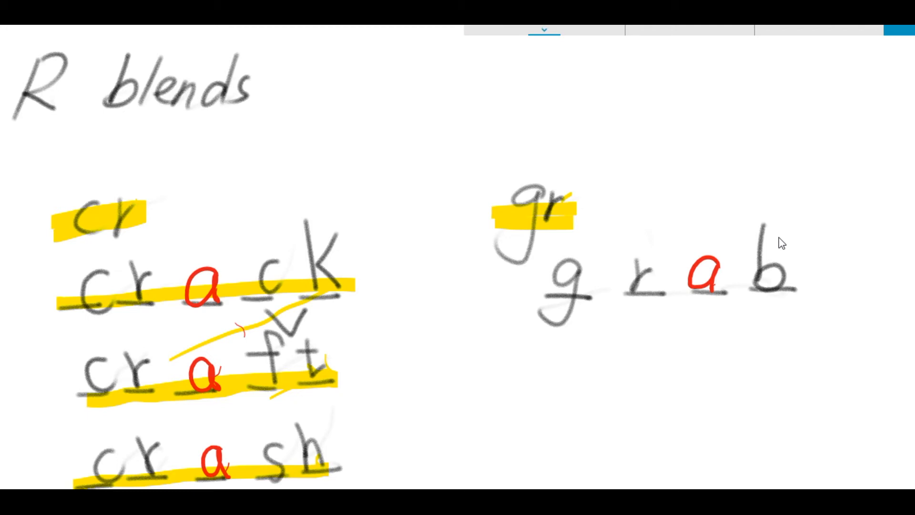
pyautogui.moveTo(543, 301); pyautogui.dragTo(790, 295)
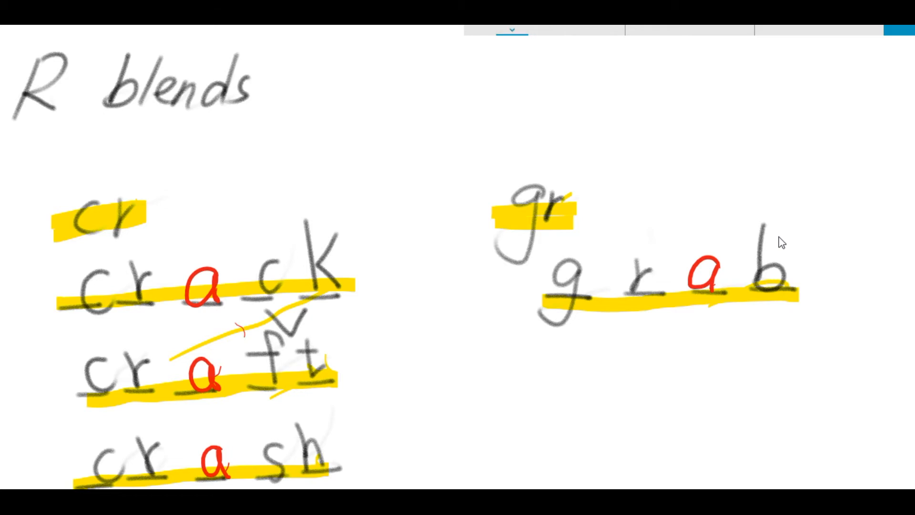
pyautogui.moveTo(531, 377); pyautogui.dragTo(634, 377)
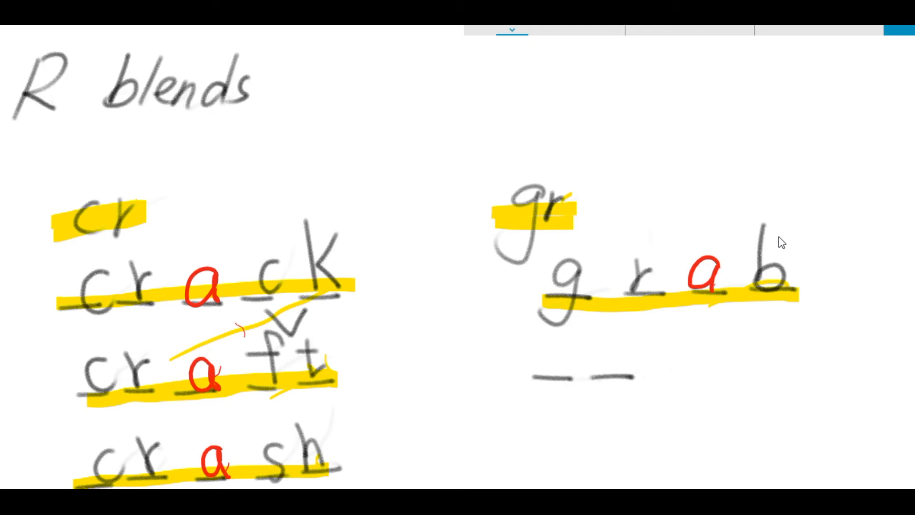
# - Write 'grand' under 'grab' on the blank lines
pyautogui.moveTo(671, 367); pyautogui.dragTo(823, 367)
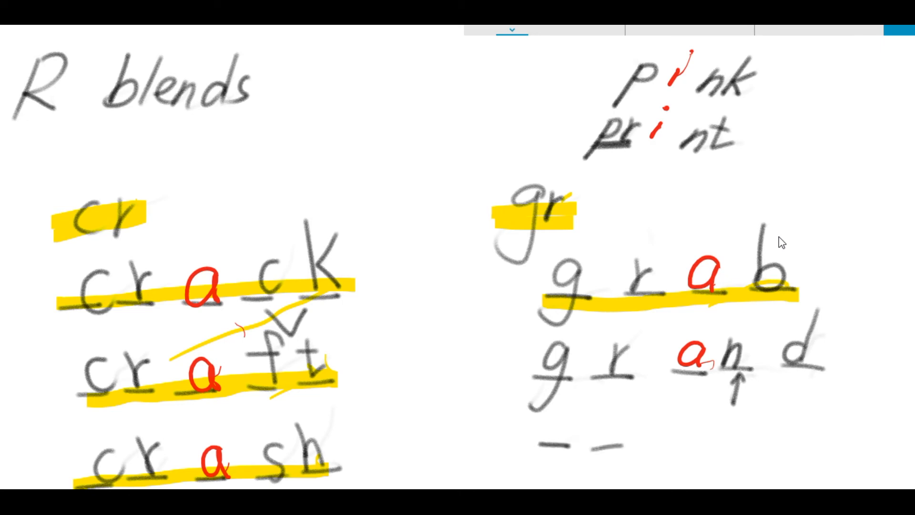
# - Extend the blanks under 'grand' to five dashes and mark the fourth one
pyautogui.moveTo(624, 443); pyautogui.dragTo(783, 434)
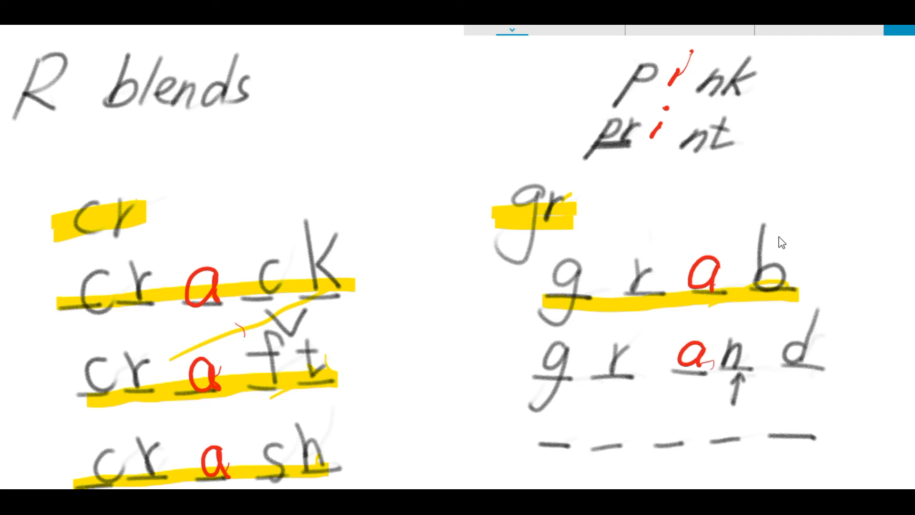
pyautogui.moveTo(747, 385); pyautogui.dragTo(733, 427)
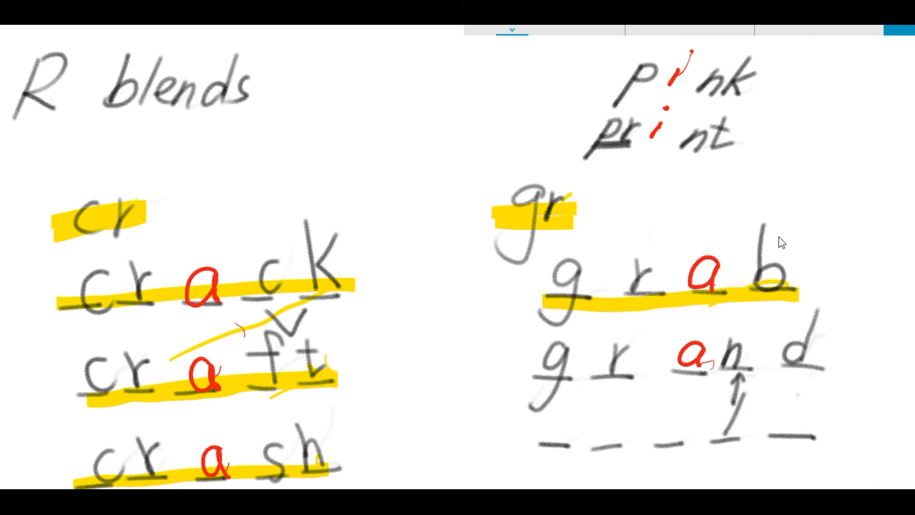